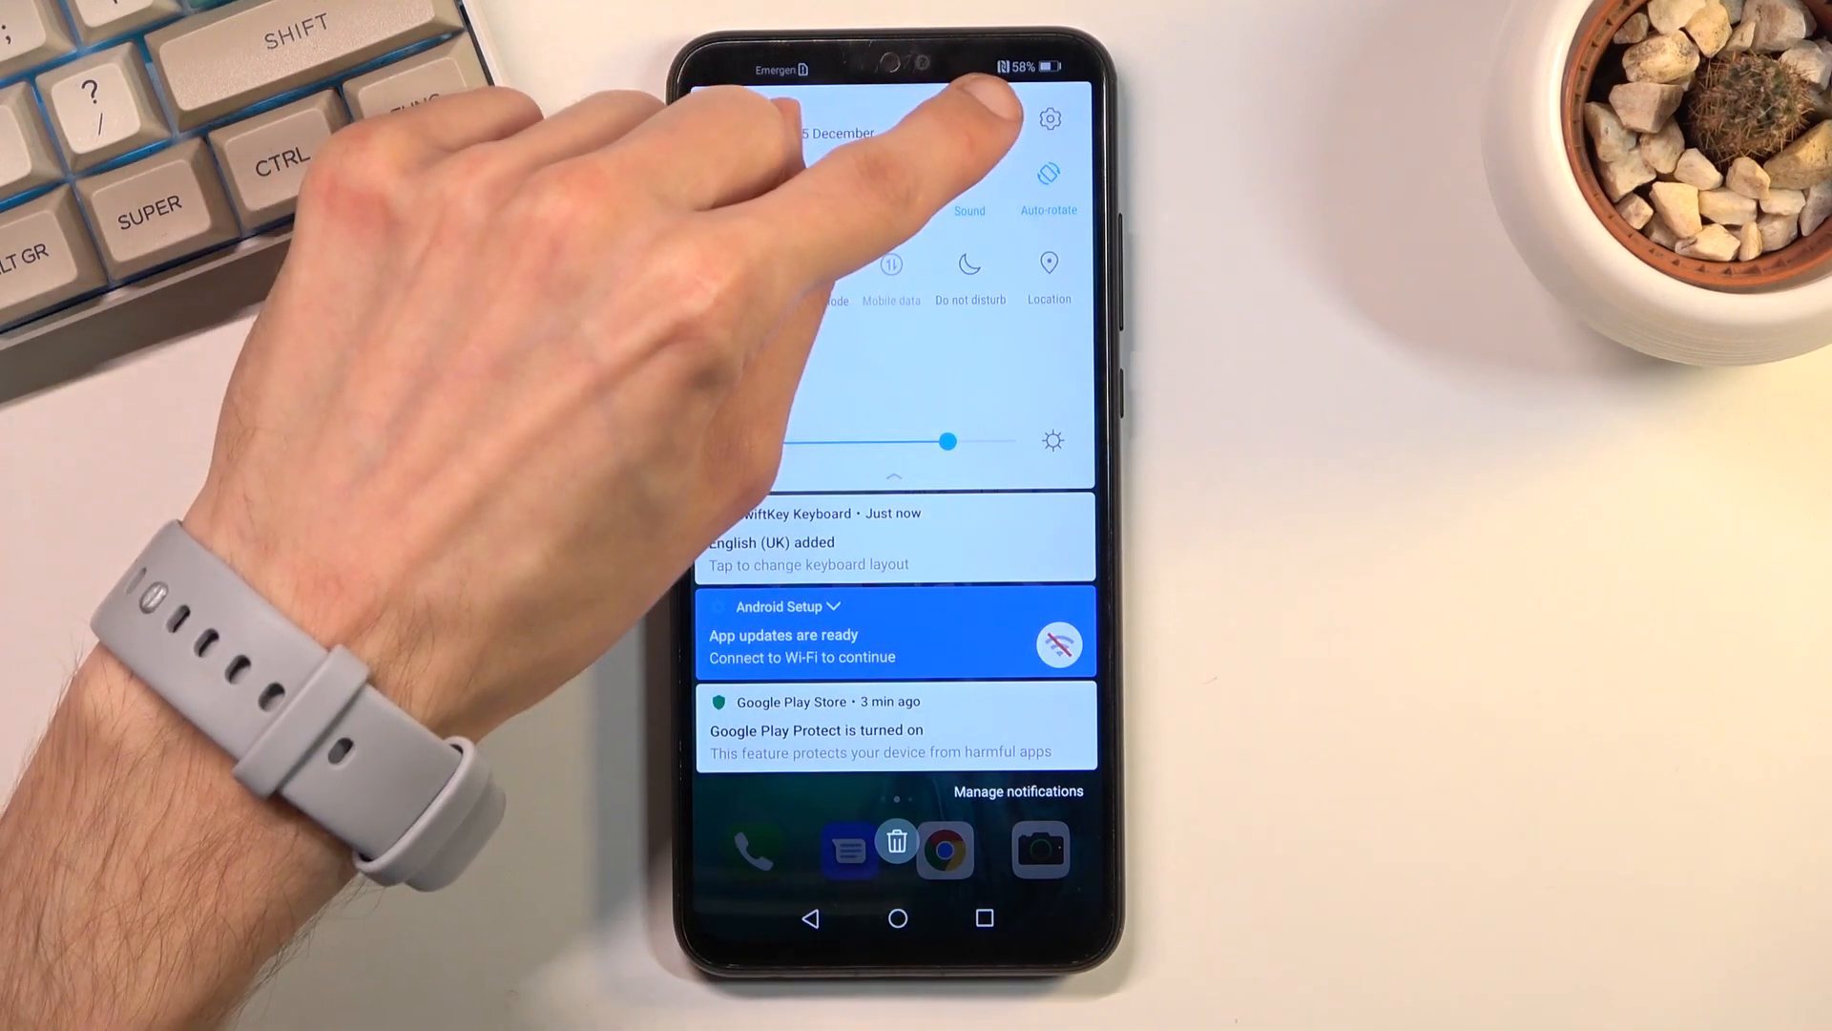
Step: Open the quick settings tile editor to arrange the shown switches
left_click(1050, 118)
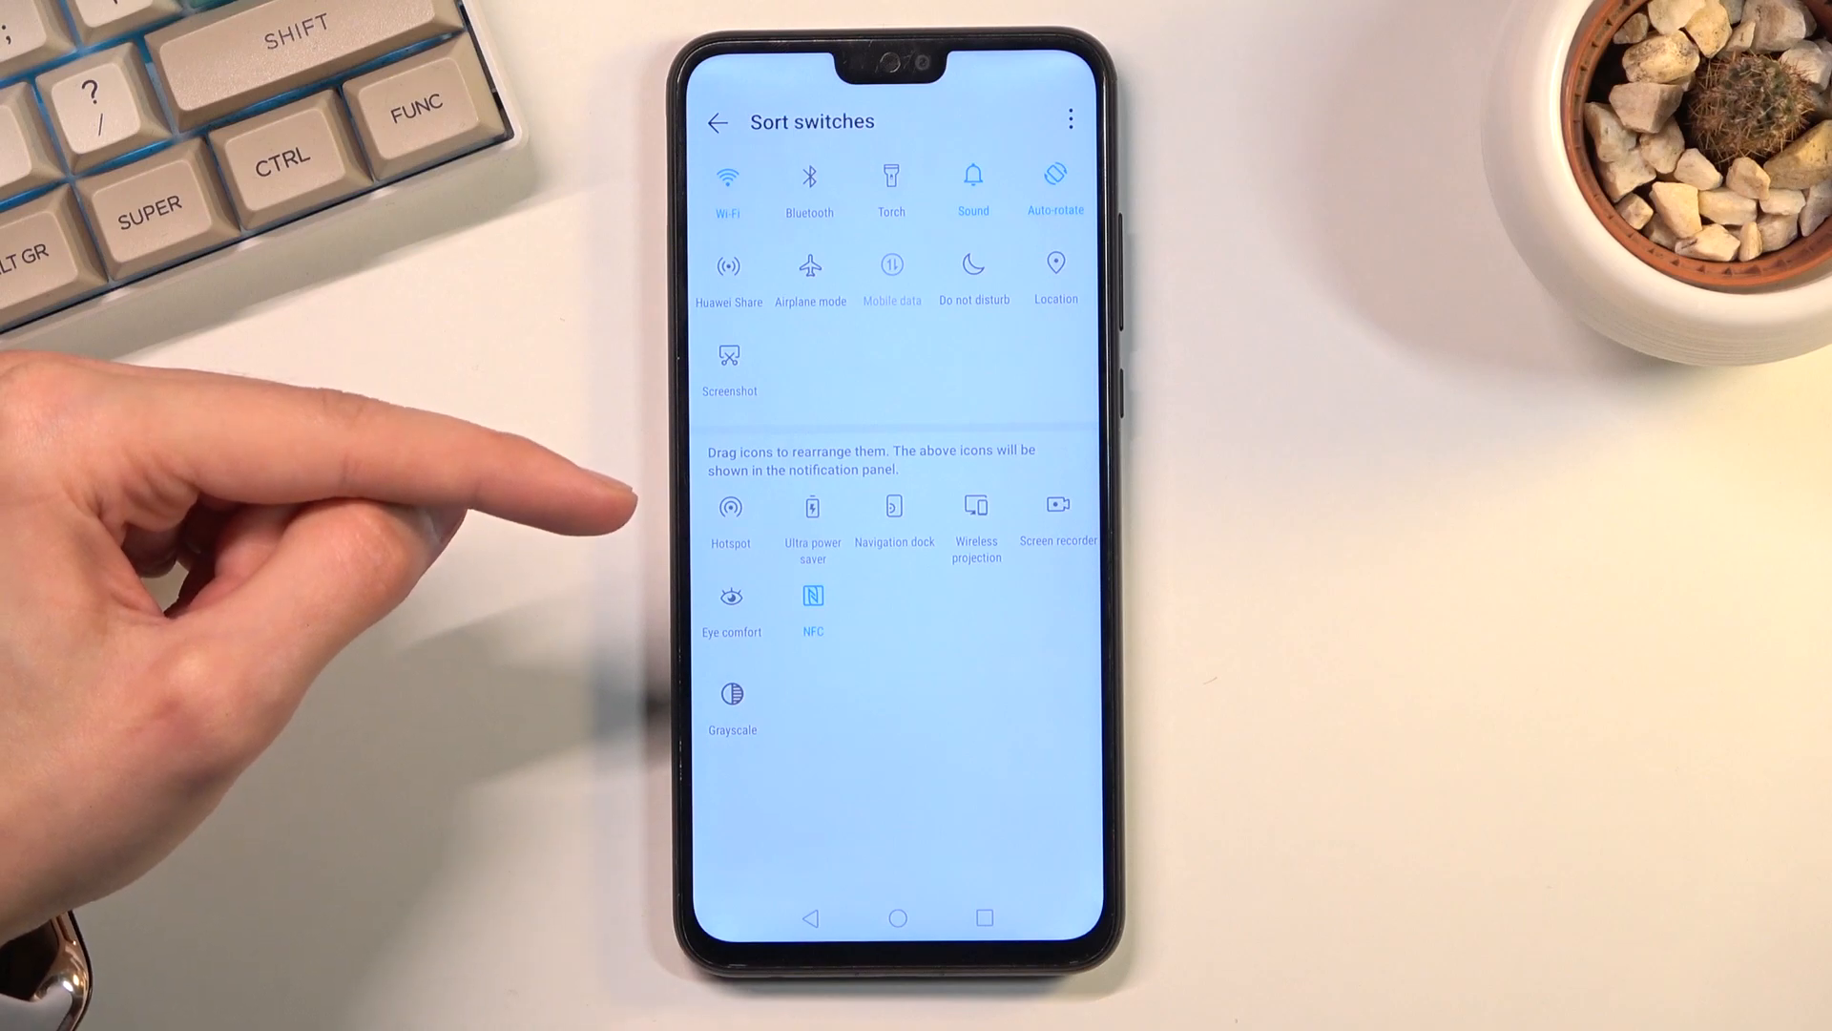
mouse_move(731, 512)
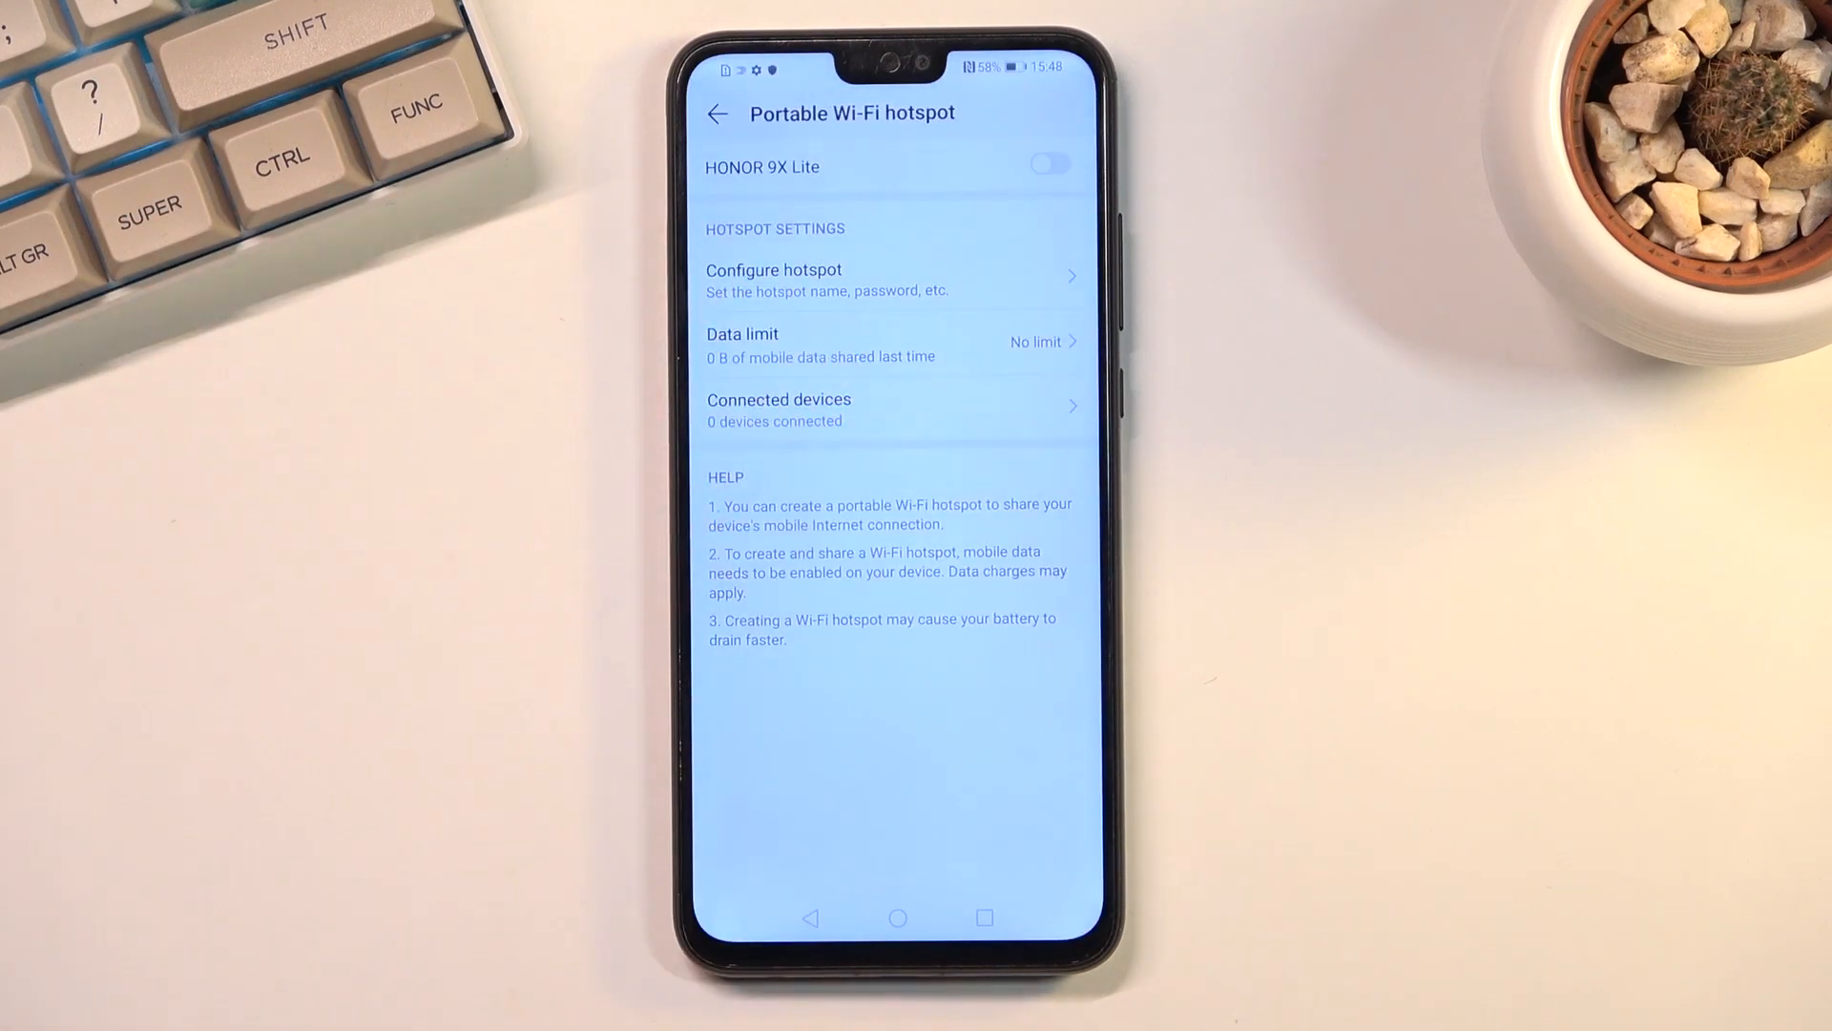
Step: Open Configure hotspot and select the Password field for editing
left_click(771, 281)
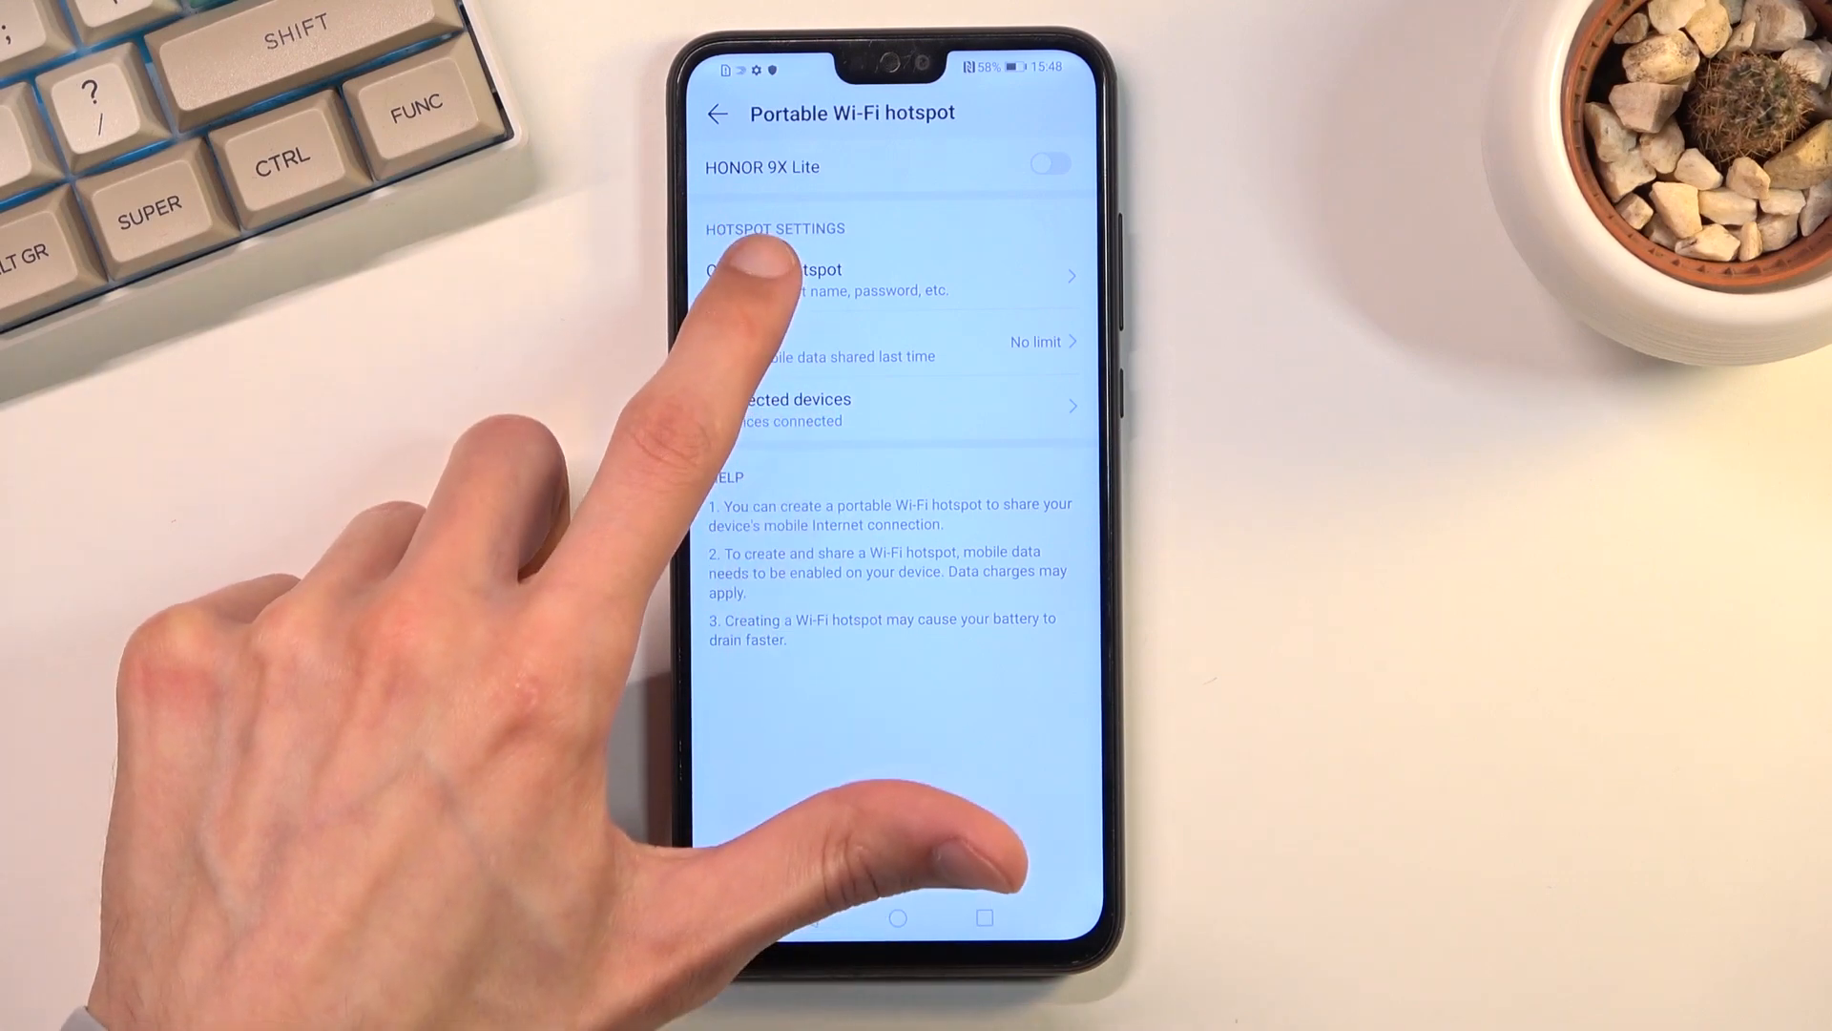
left_click(819, 279)
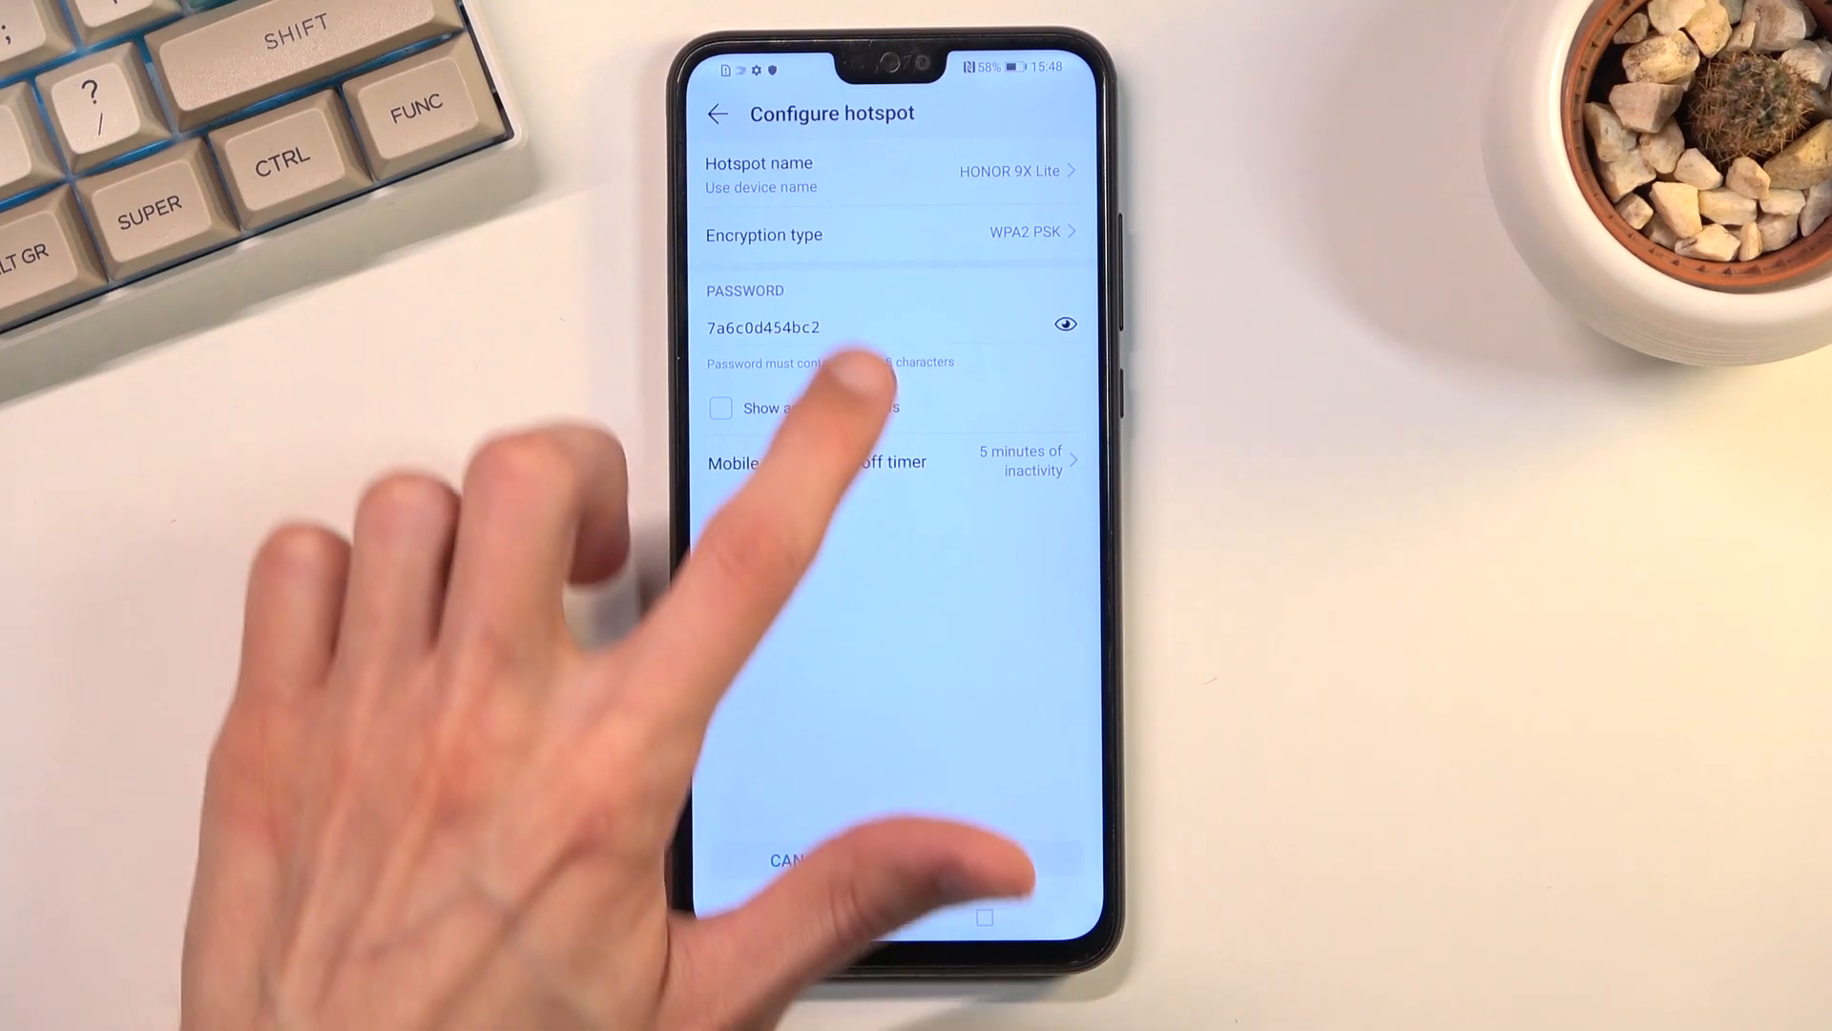
left_click(819, 326)
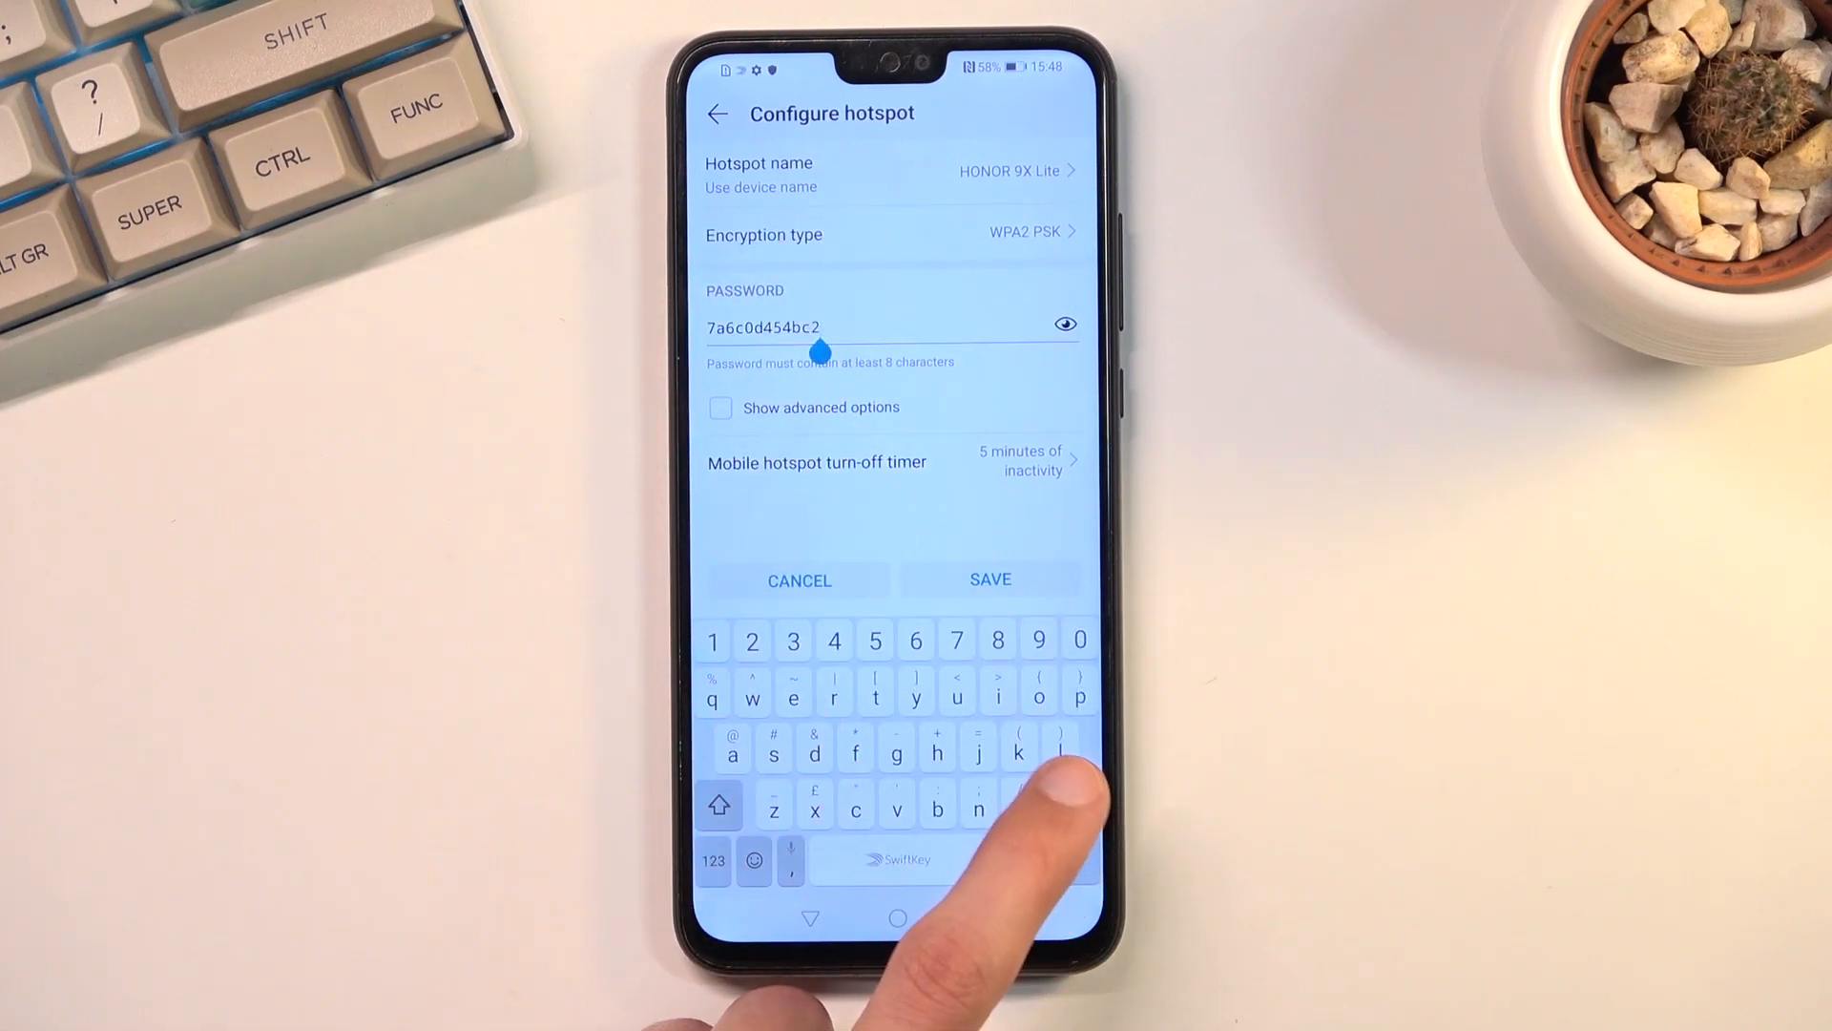
Step: Clear the generated hotspot password and enter a new custom one ending in 234
left_click(1071, 804)
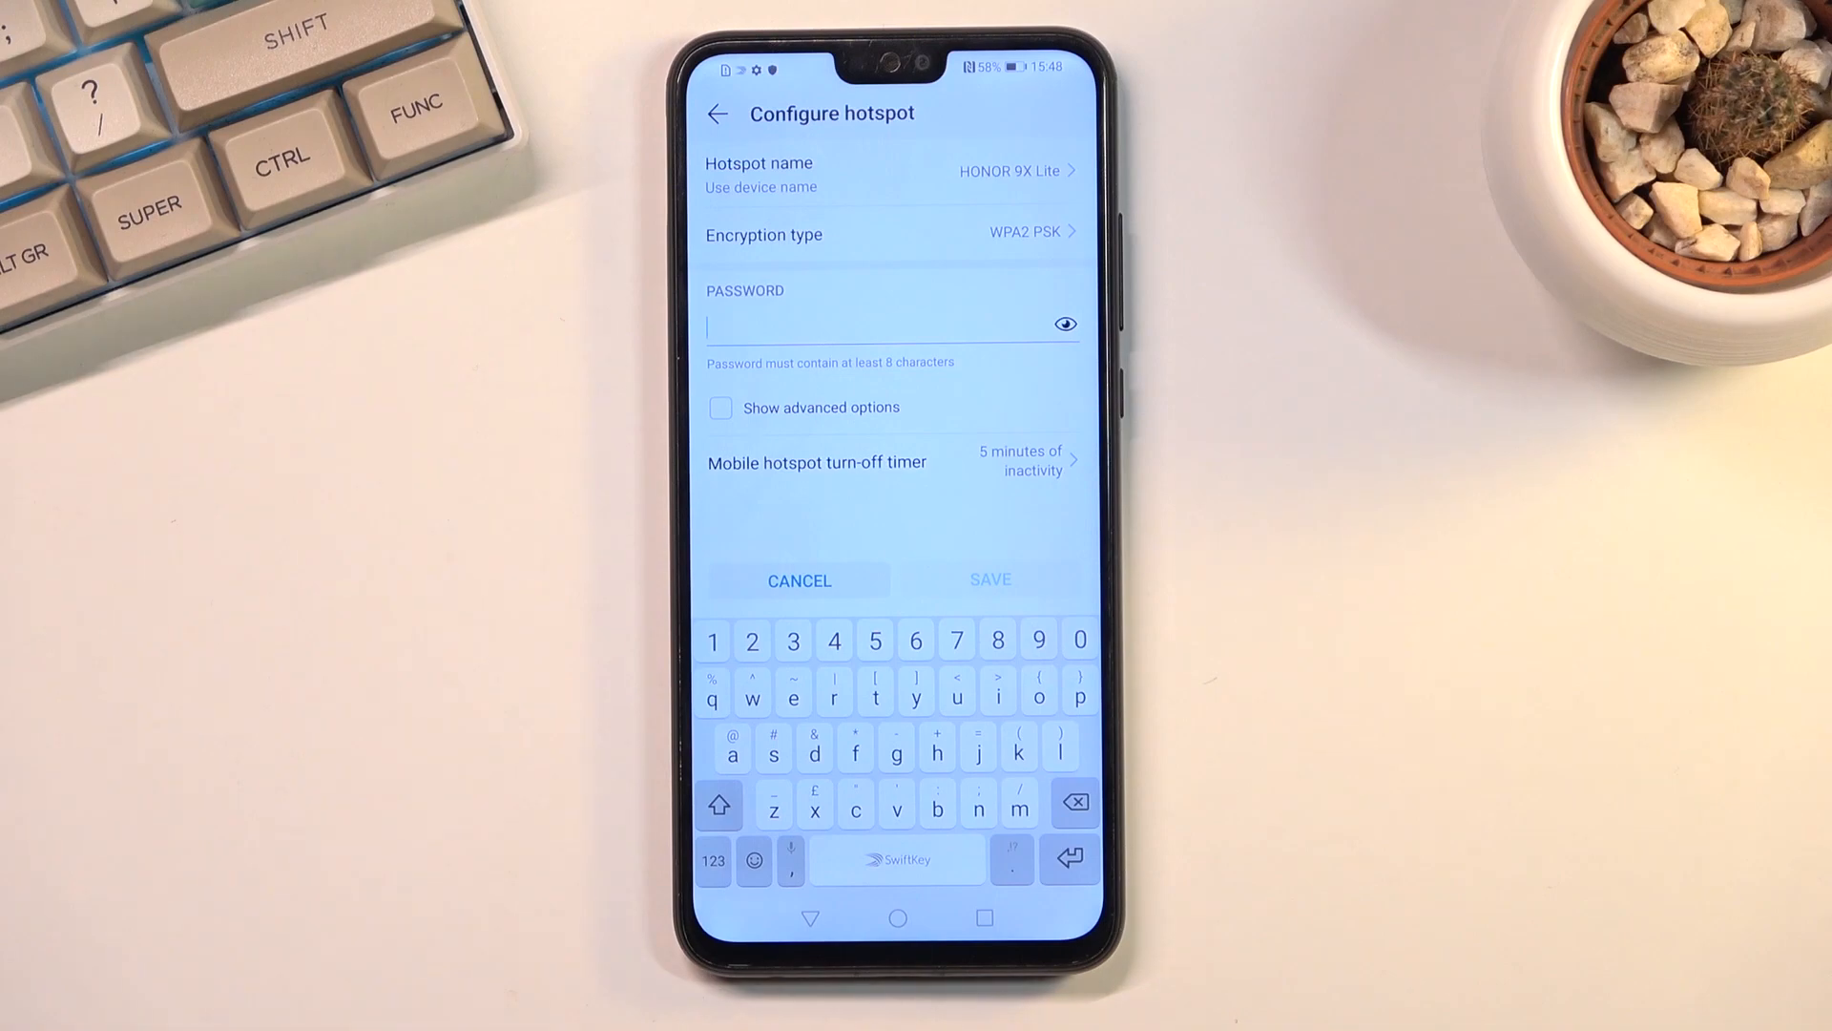
left_click(712, 640)
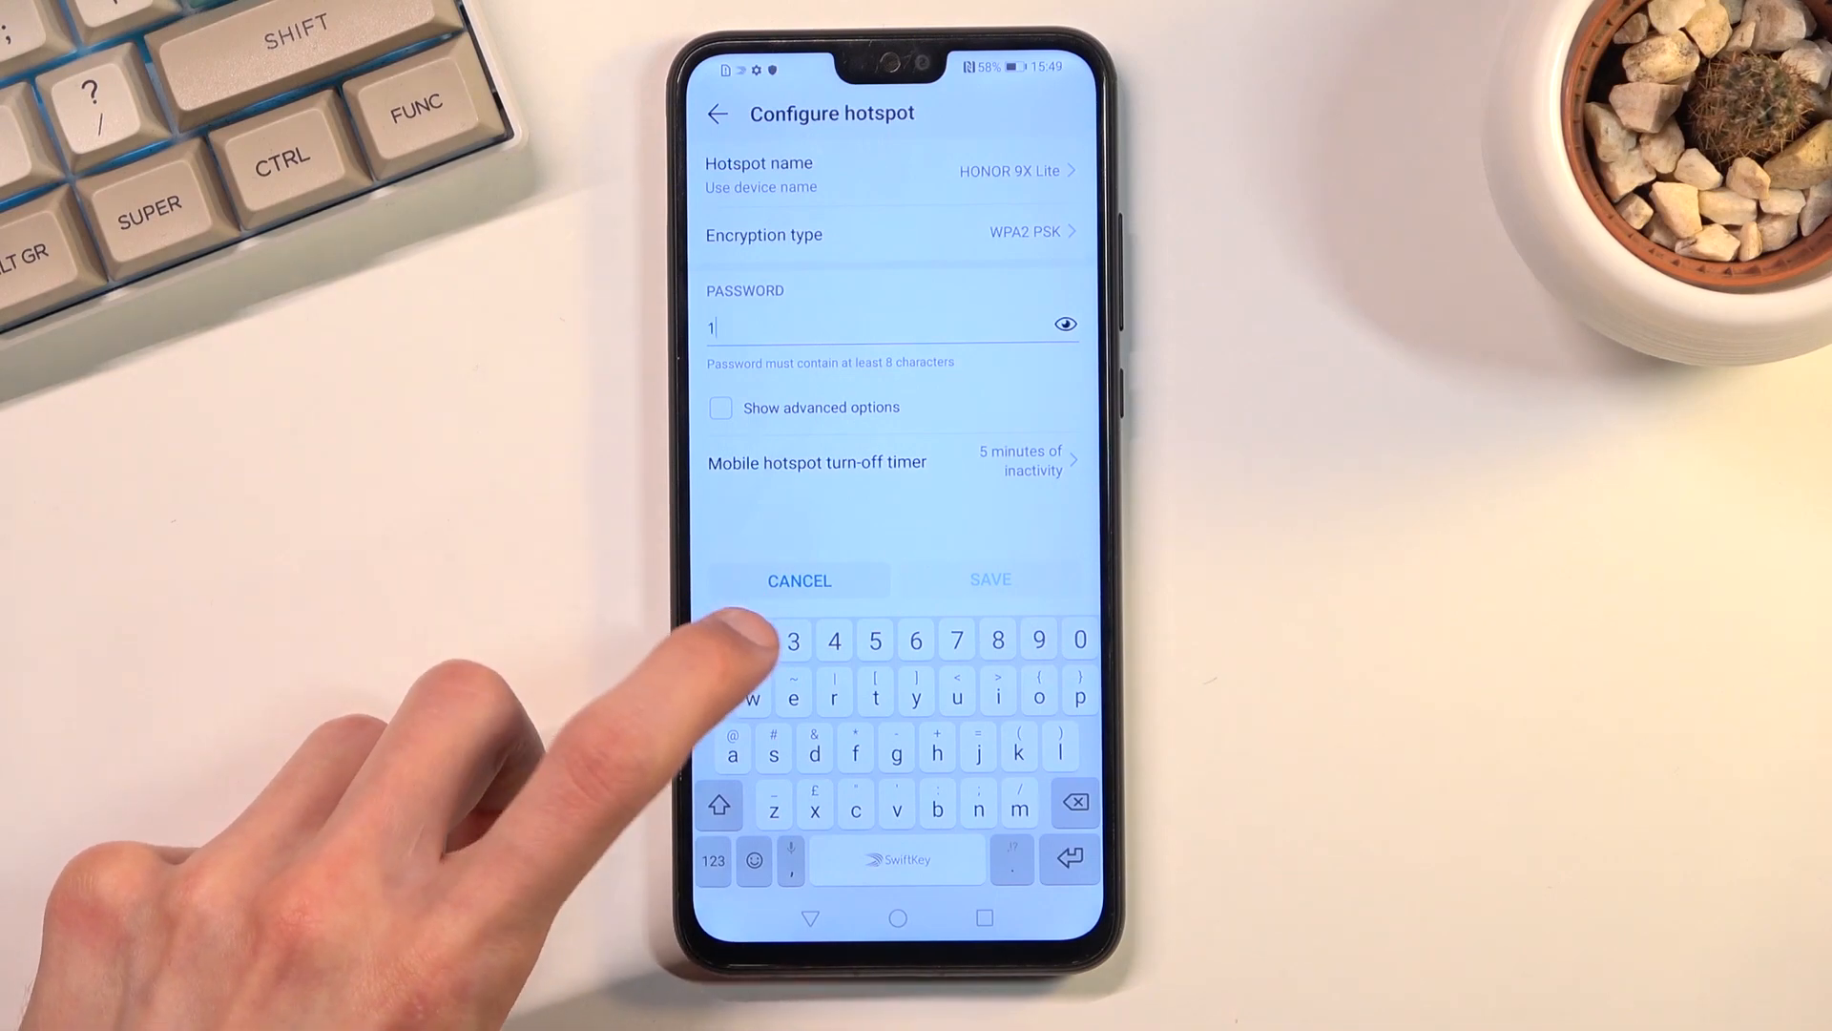
type("234")
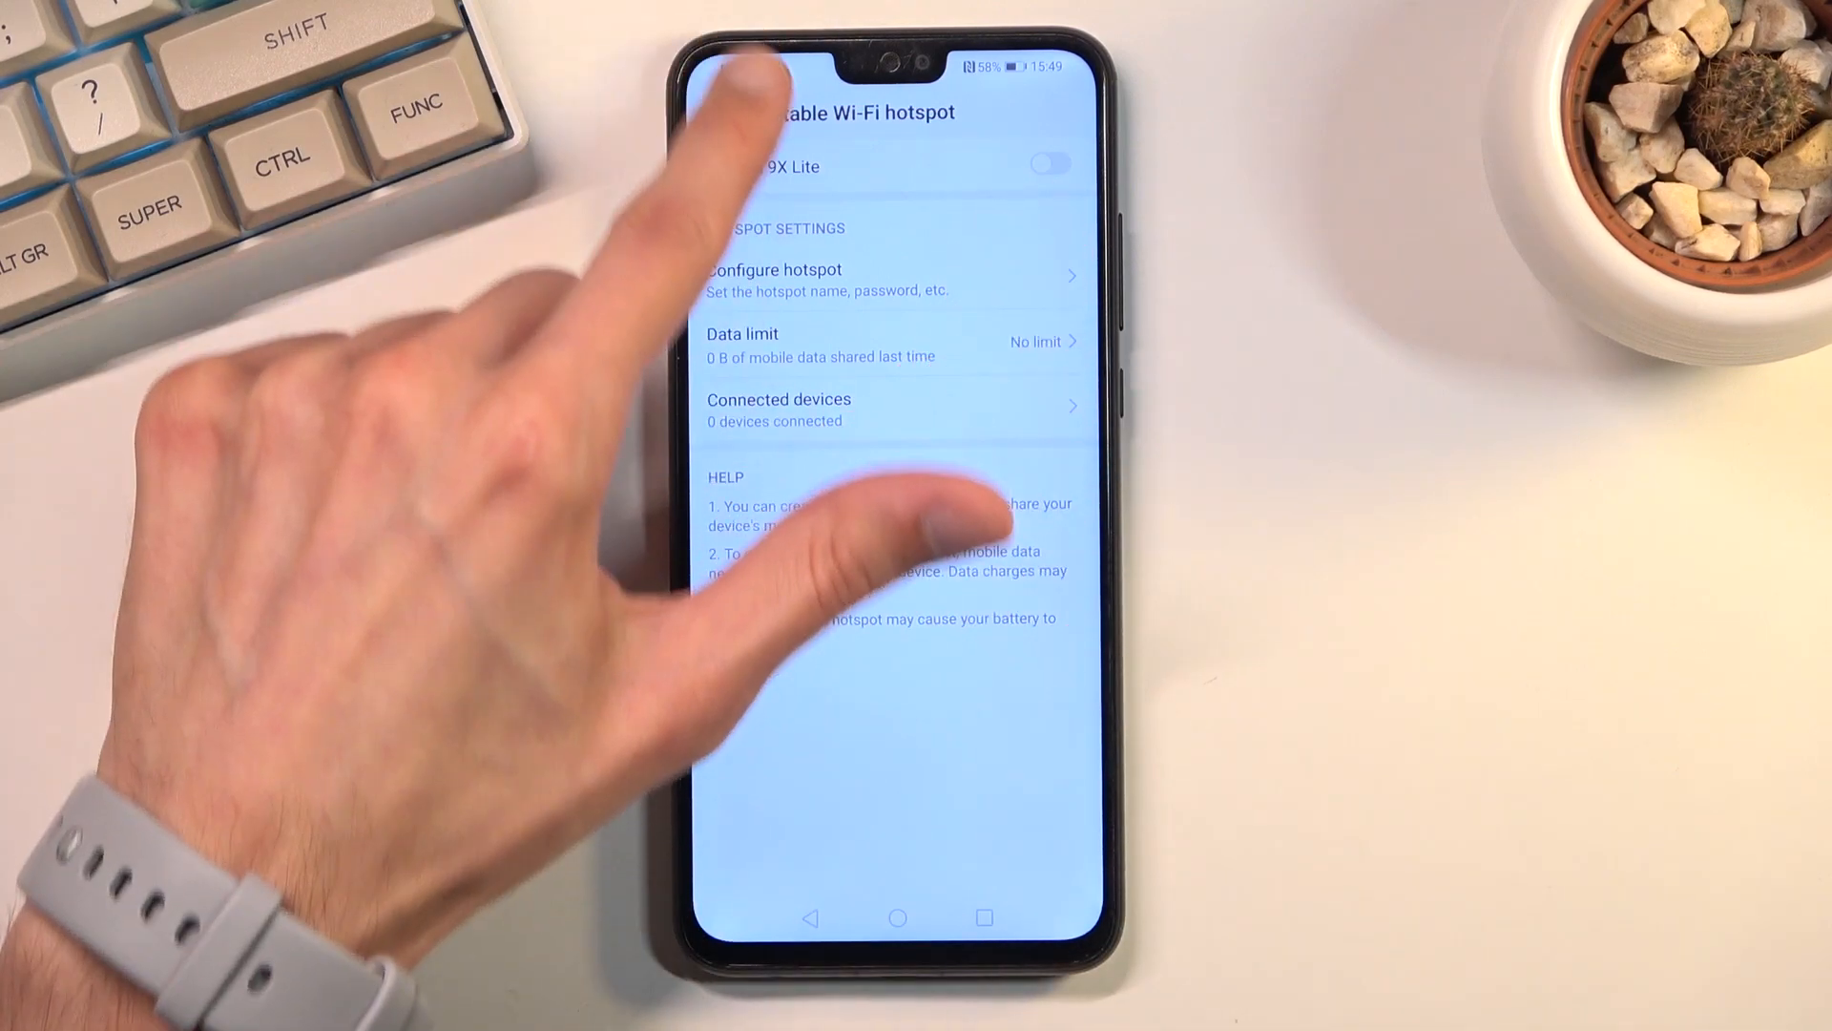
Step: Turn the Hotspot tile on from quick settings, then pull the panel down again
left_click_drag(893, 71, 894, 467)
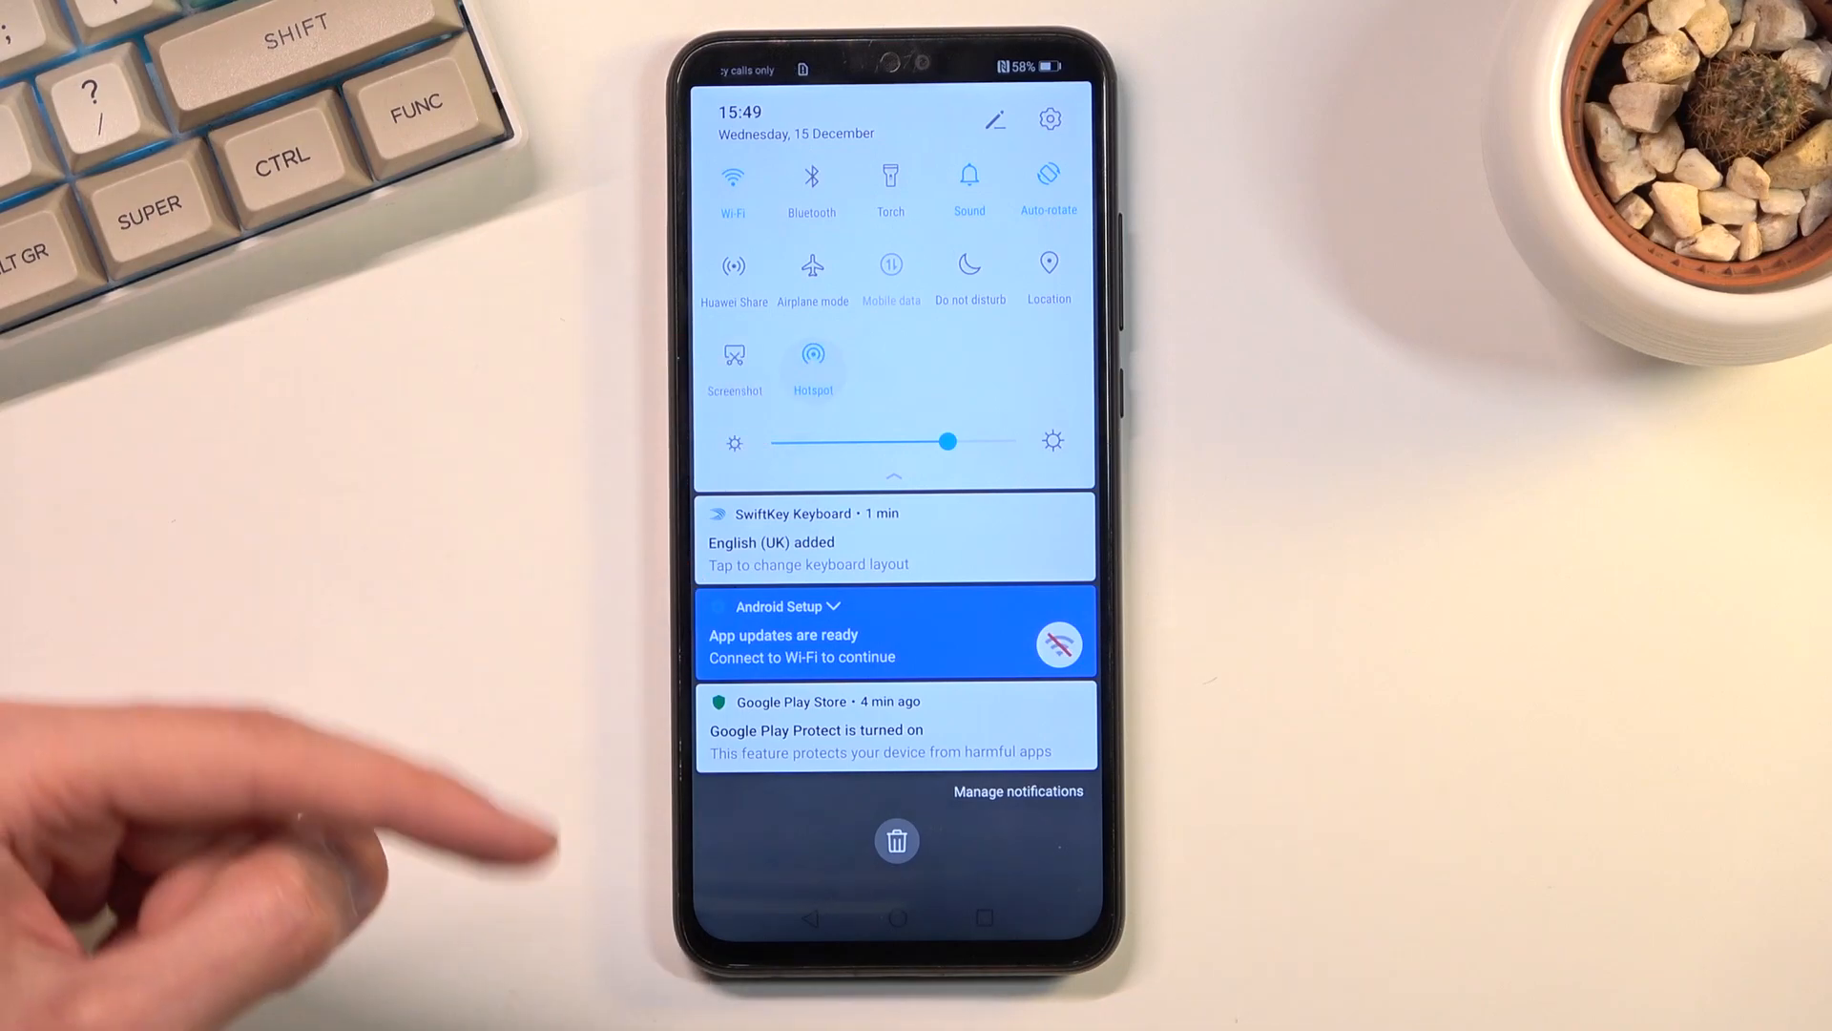
left_click(813, 357)
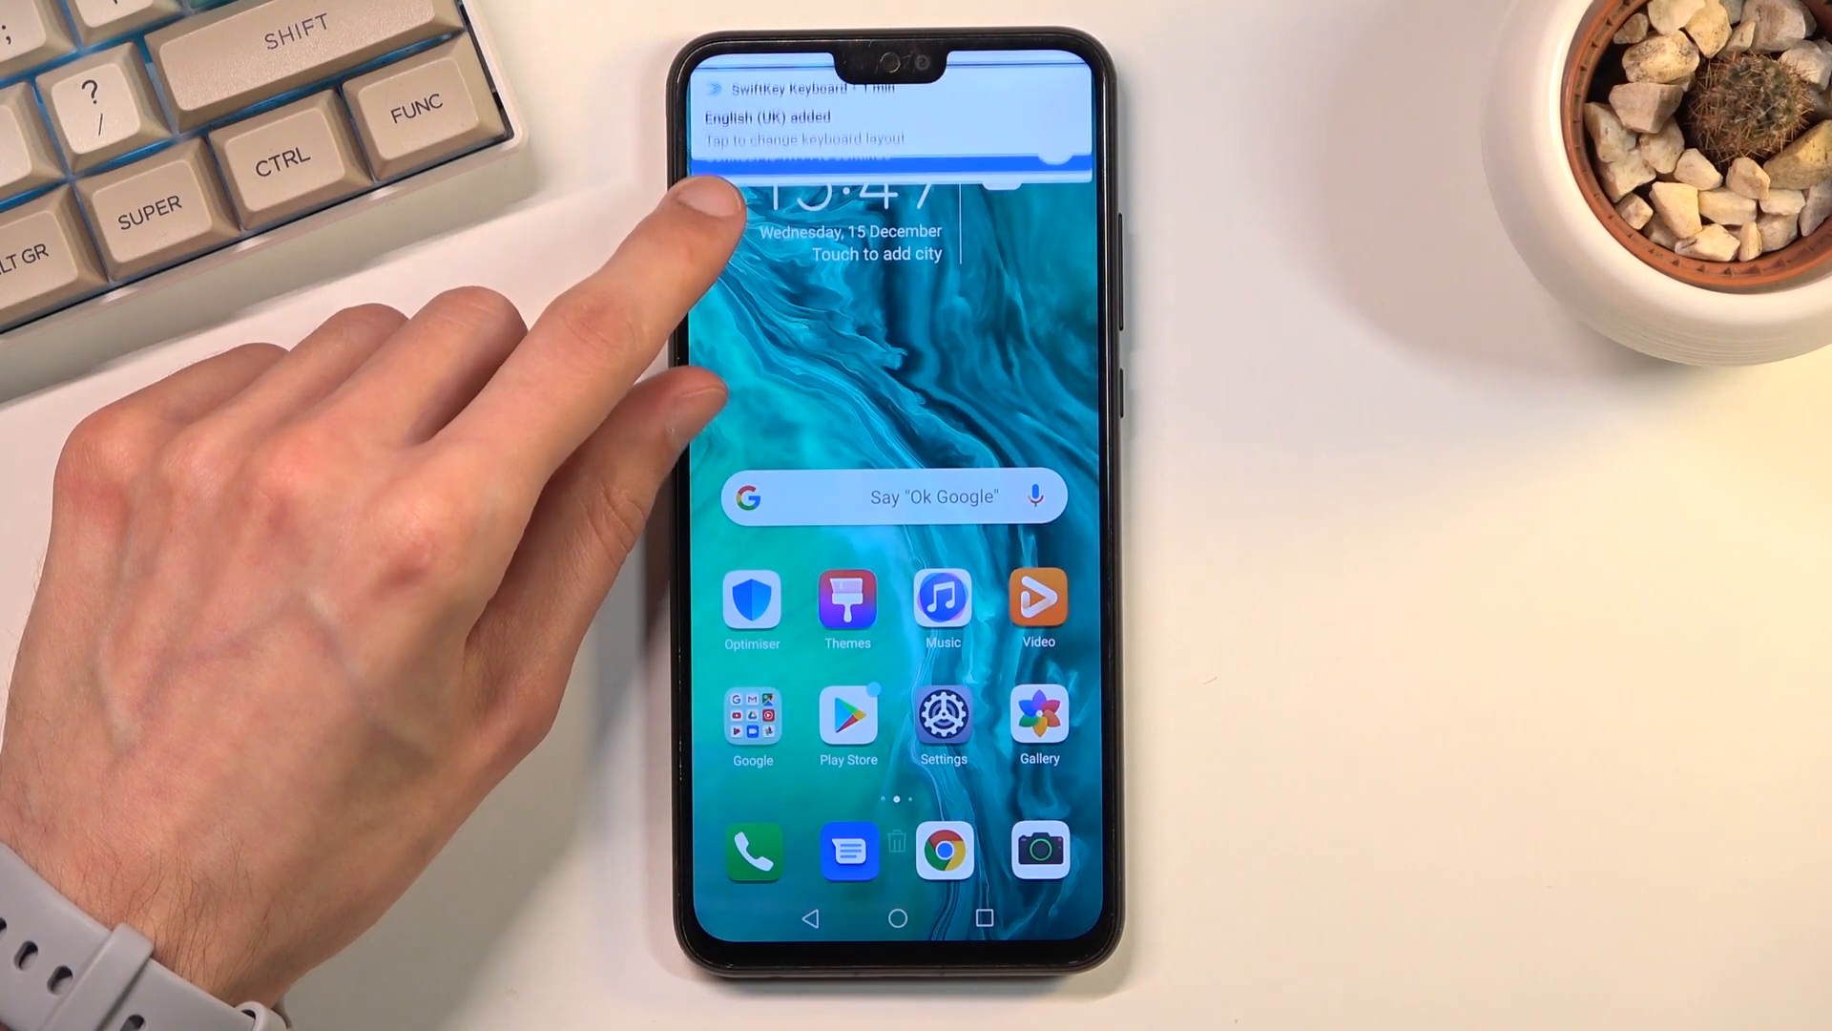
left_click_drag(893, 71, 893, 467)
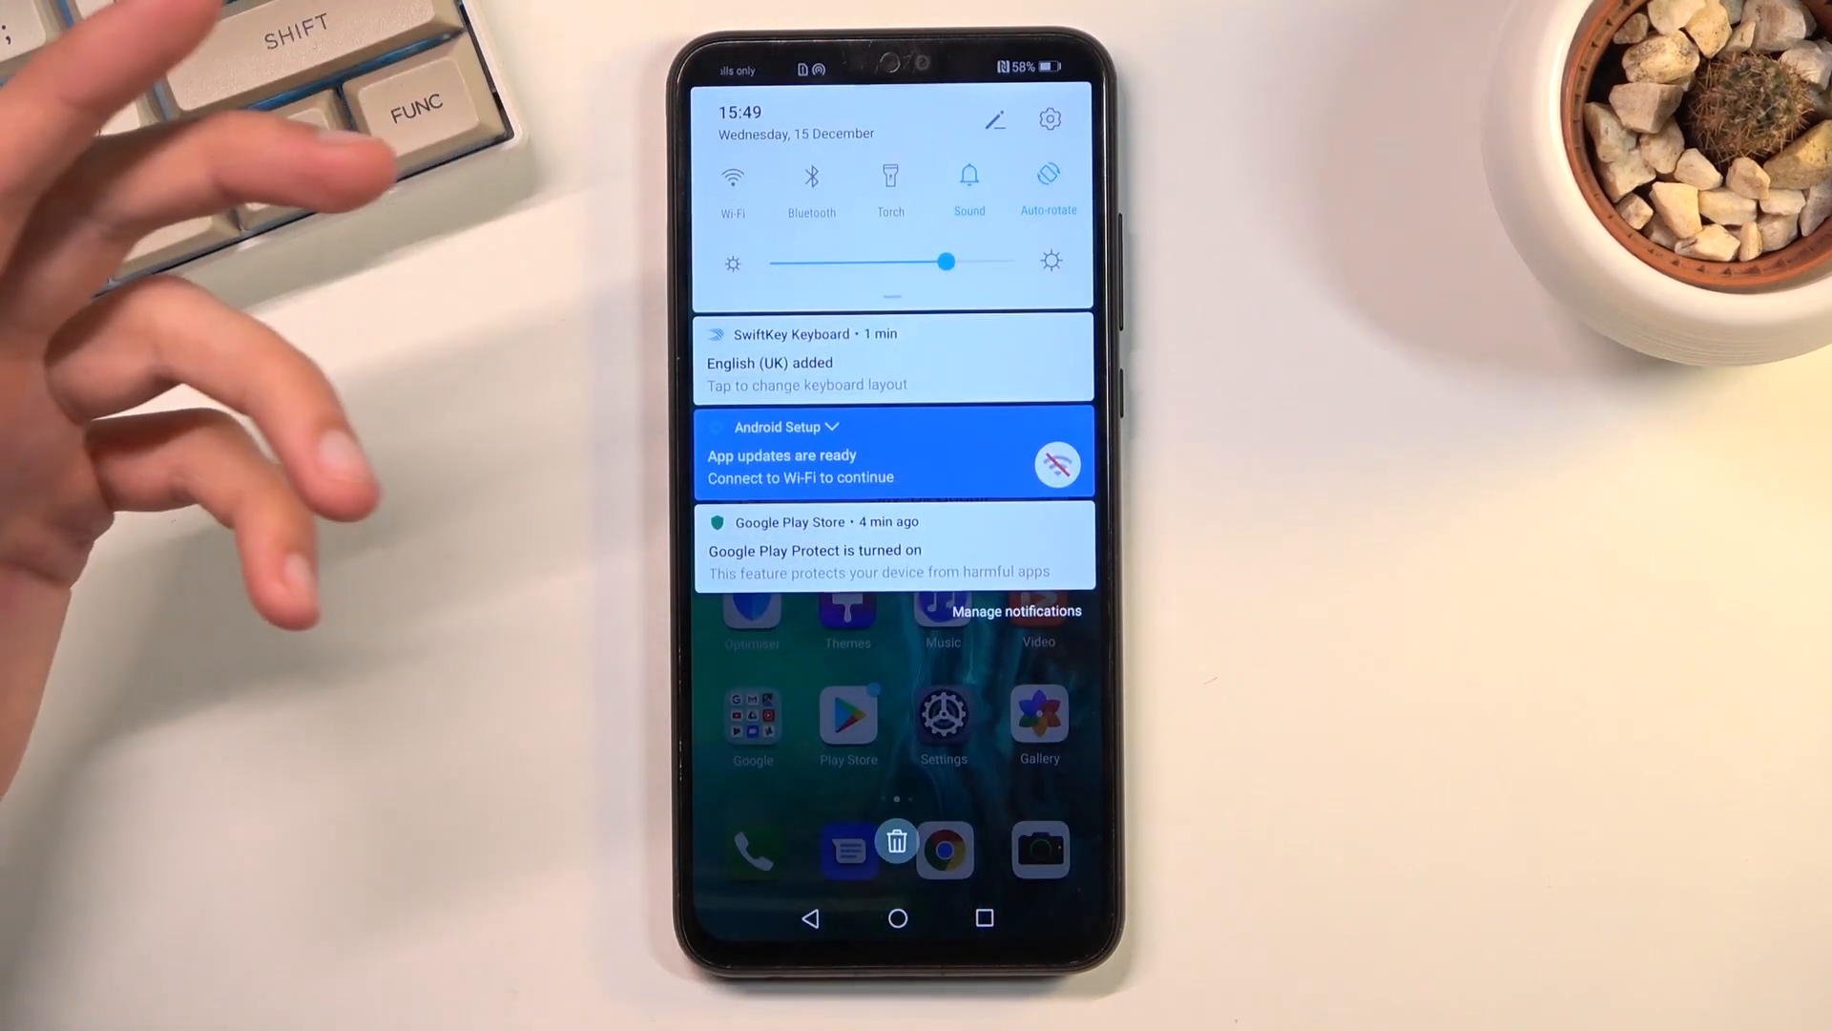